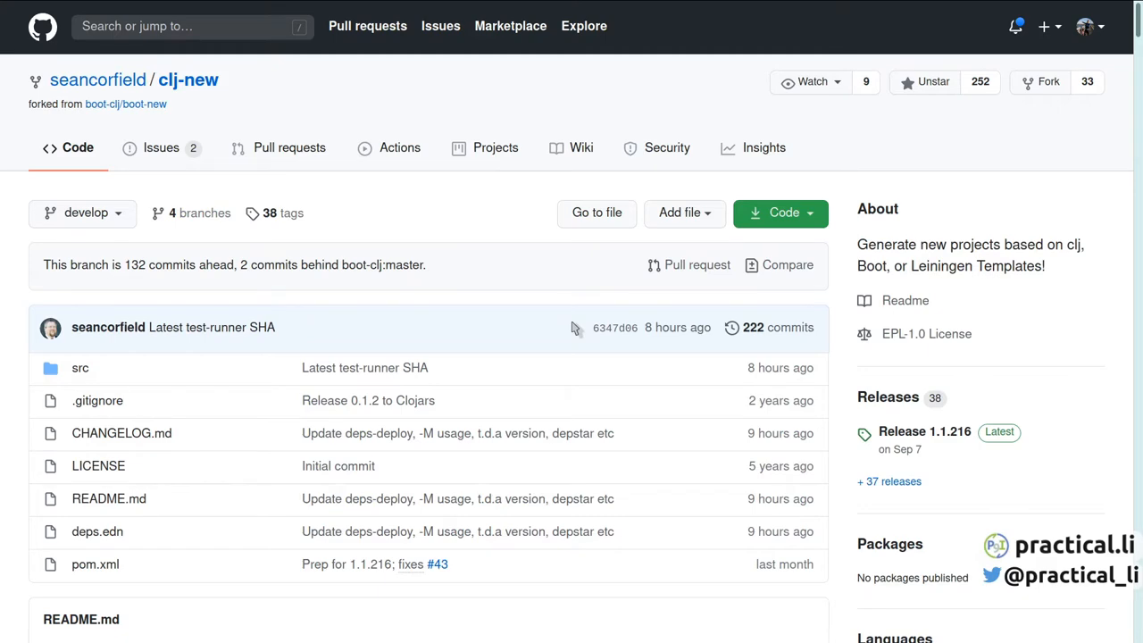
# - Expand the selection in deps.edn over :aliases, then narrow it to the :test alias
pyautogui.scroll(-3)
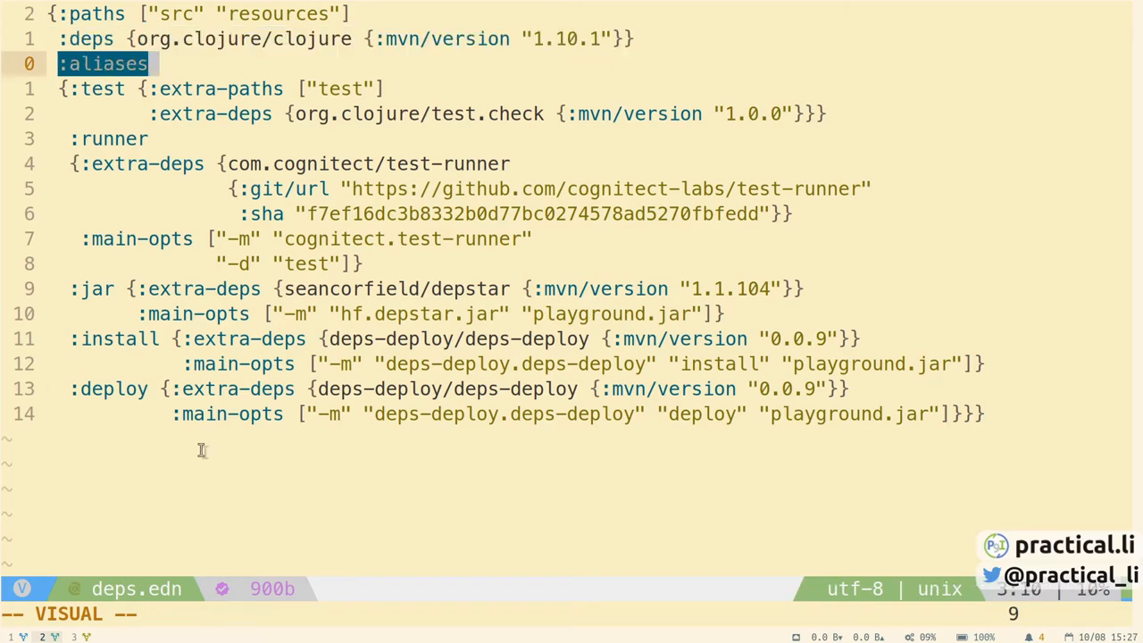
pyautogui.press('j')
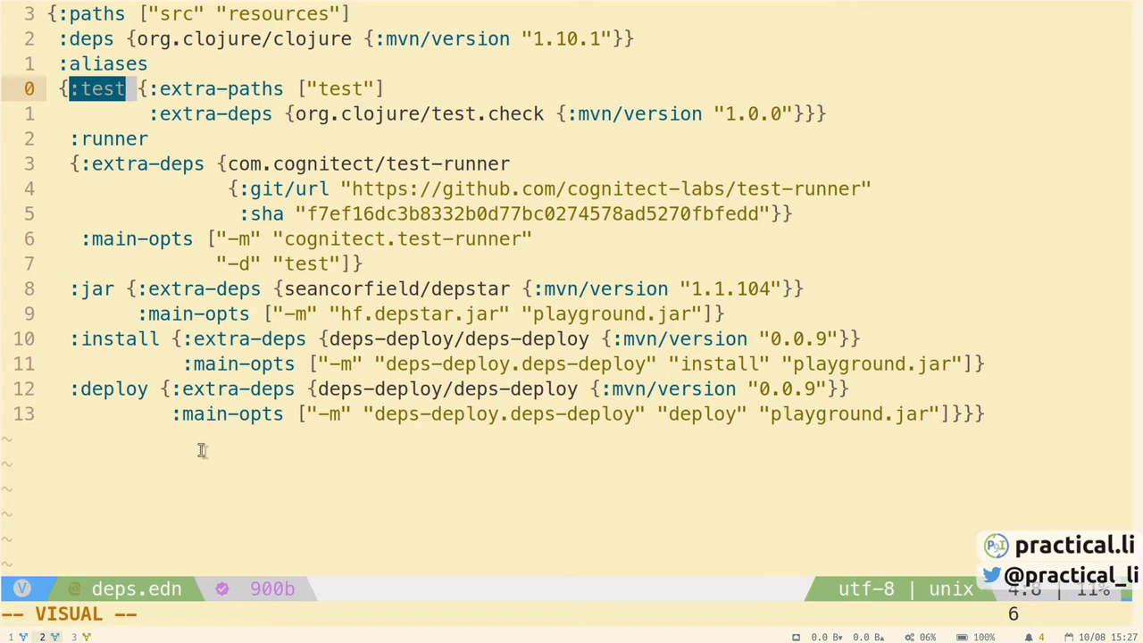
pyautogui.press('j')
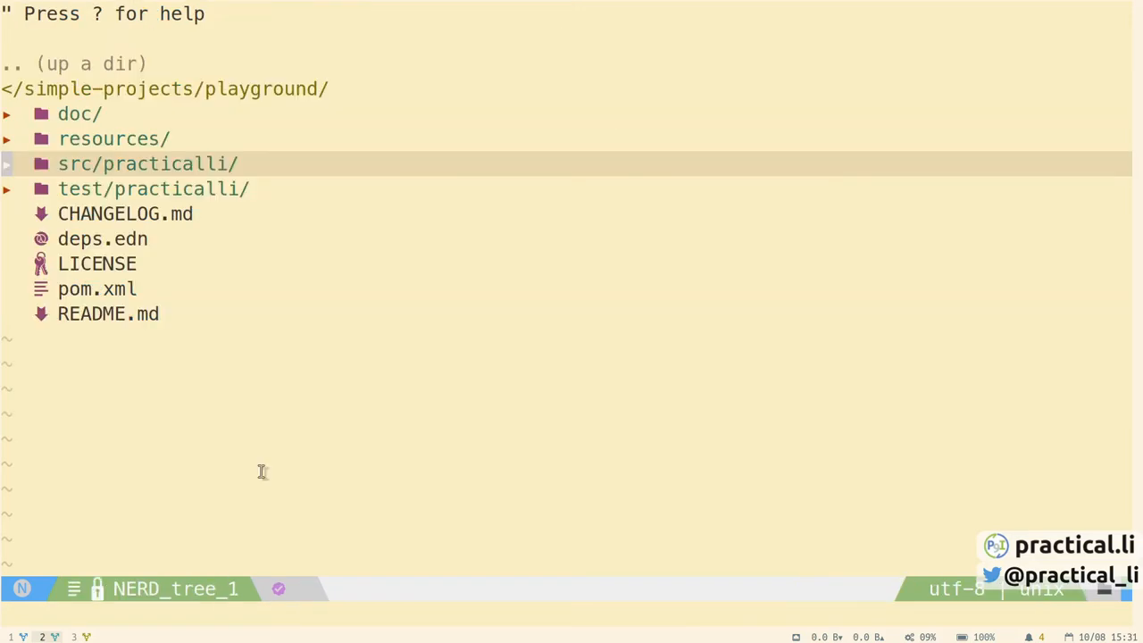
# - Expand src in the tree, view playground.clj, and inspect the deftest/is/testing code before quitting
pyautogui.click(147, 163)
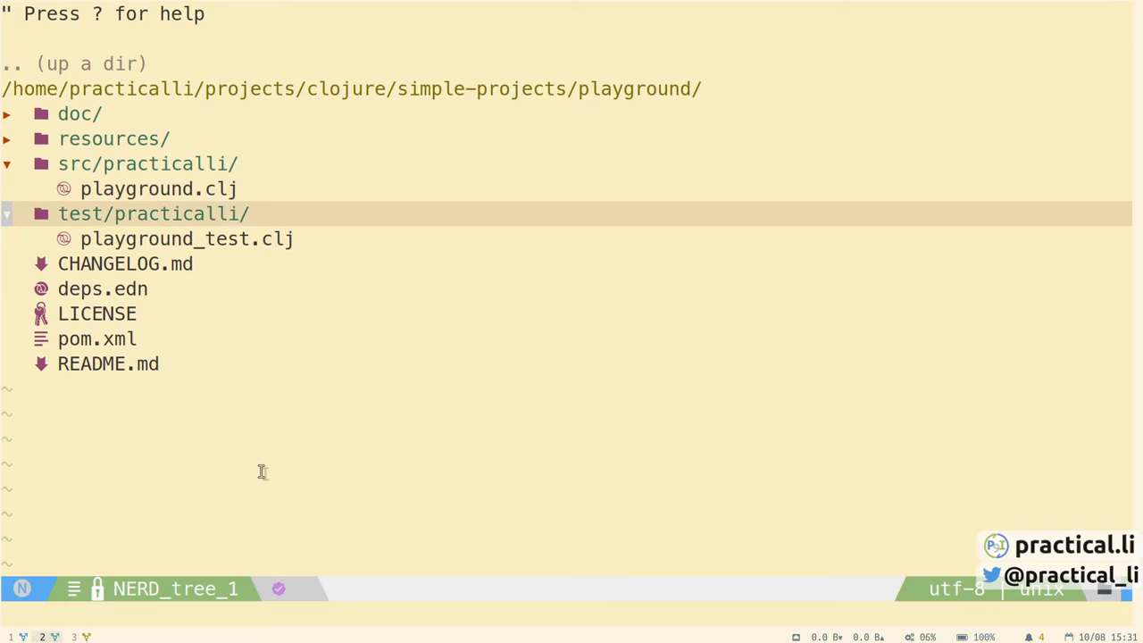
pyautogui.click(158, 189)
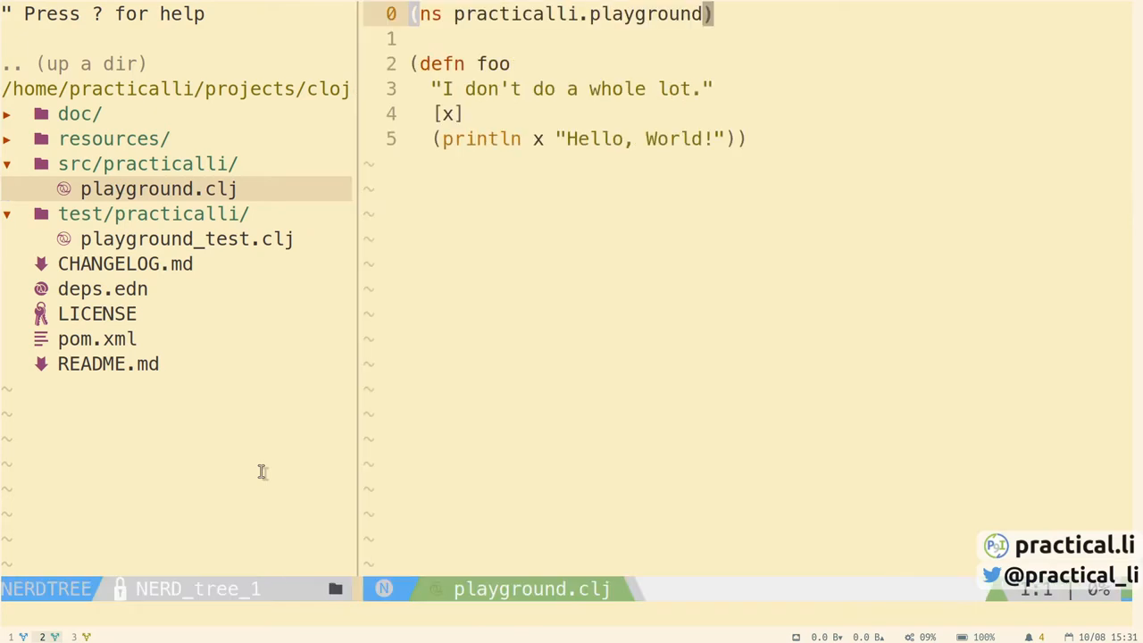
pyautogui.press('V')
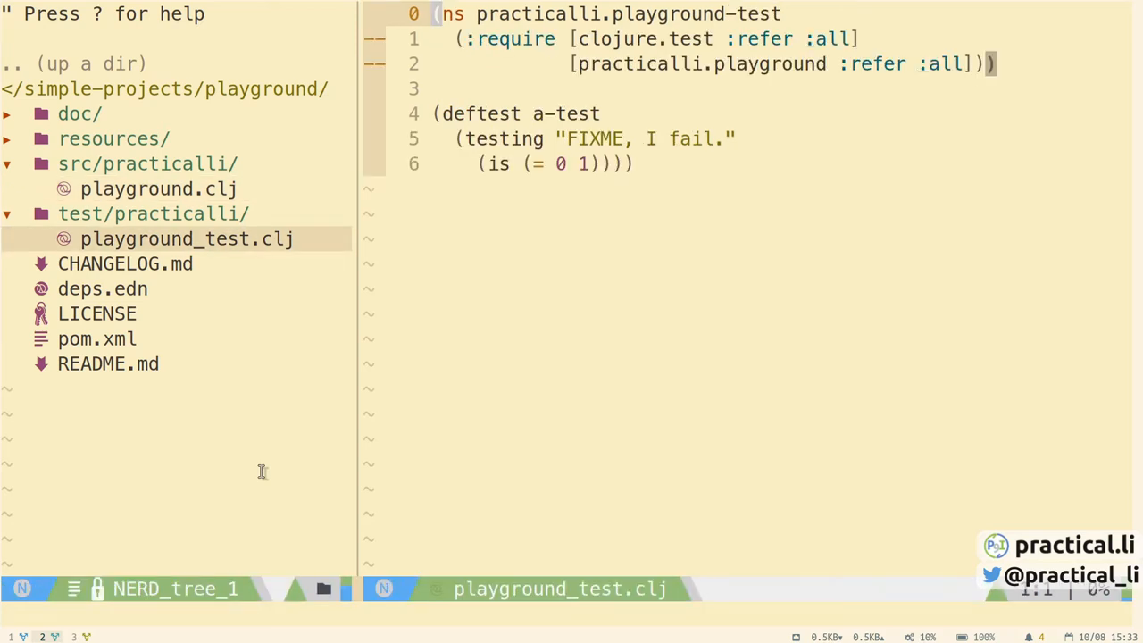
pyautogui.write('[deftest is testing]')
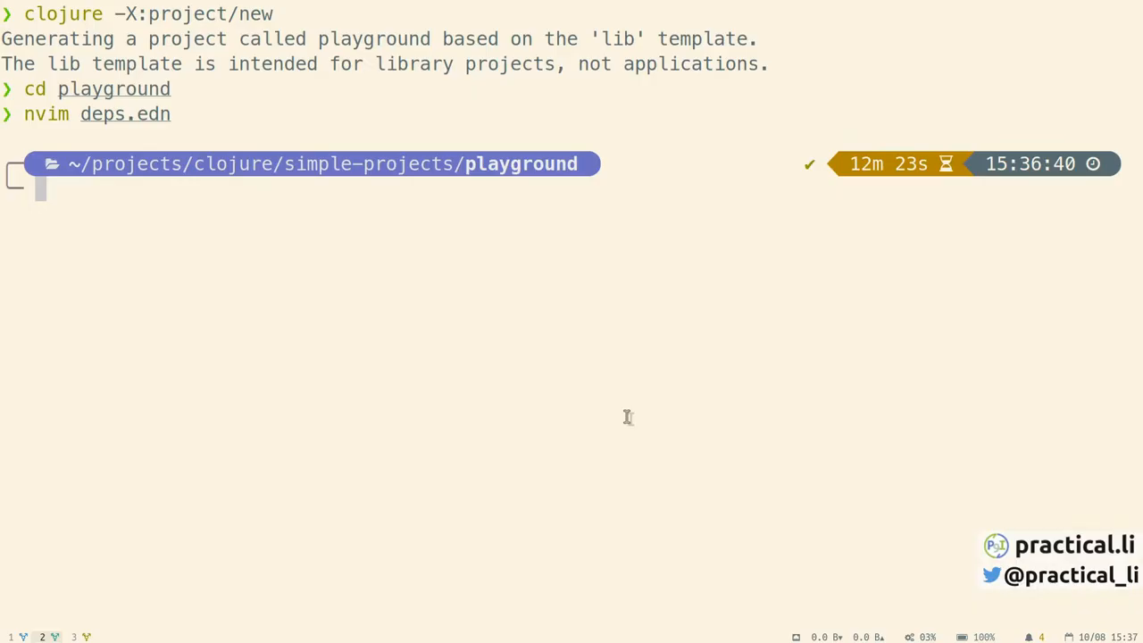
# - Generate practicalli/rock-paper-scissors from the app template and open its folder in the file tree
pyautogui.write('clojure -X:project/new :template app :name practicalli/rock-paper-scissors')
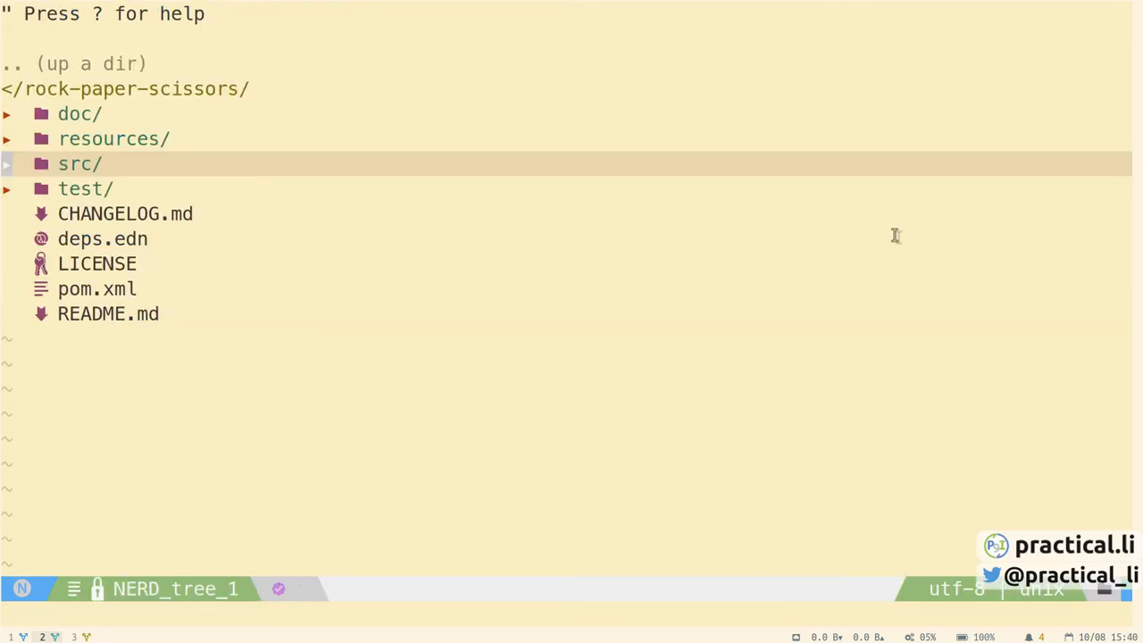
pyautogui.click(79, 163)
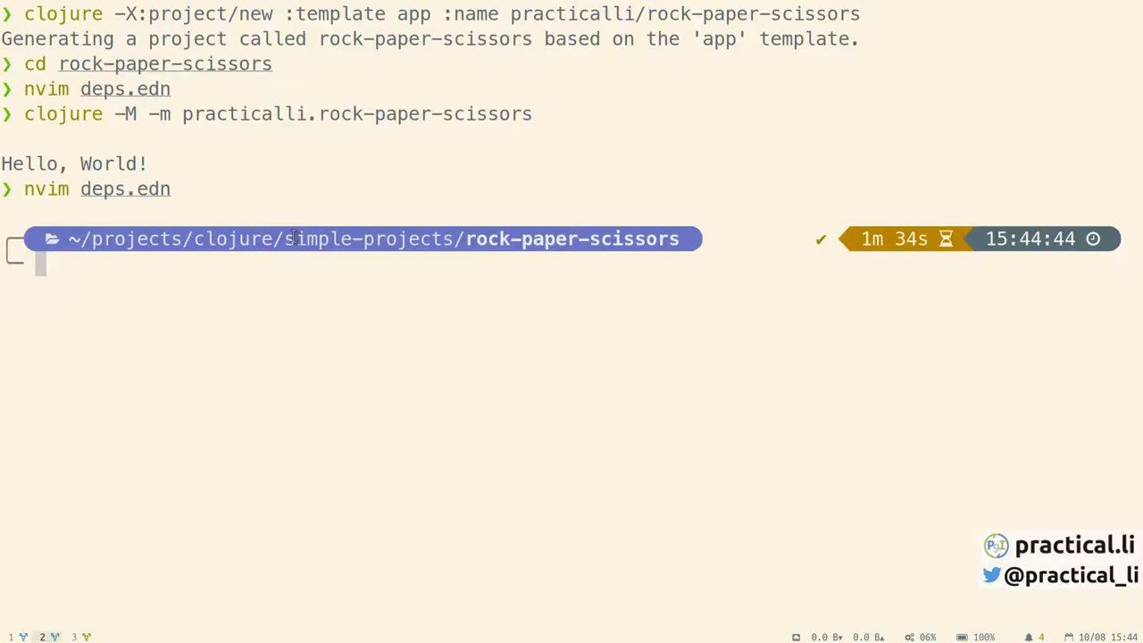
# - Run clojure -X:project/run to print Hello, World! from rock-paper-scissors
pyautogui.write('clojure -X:project/run')
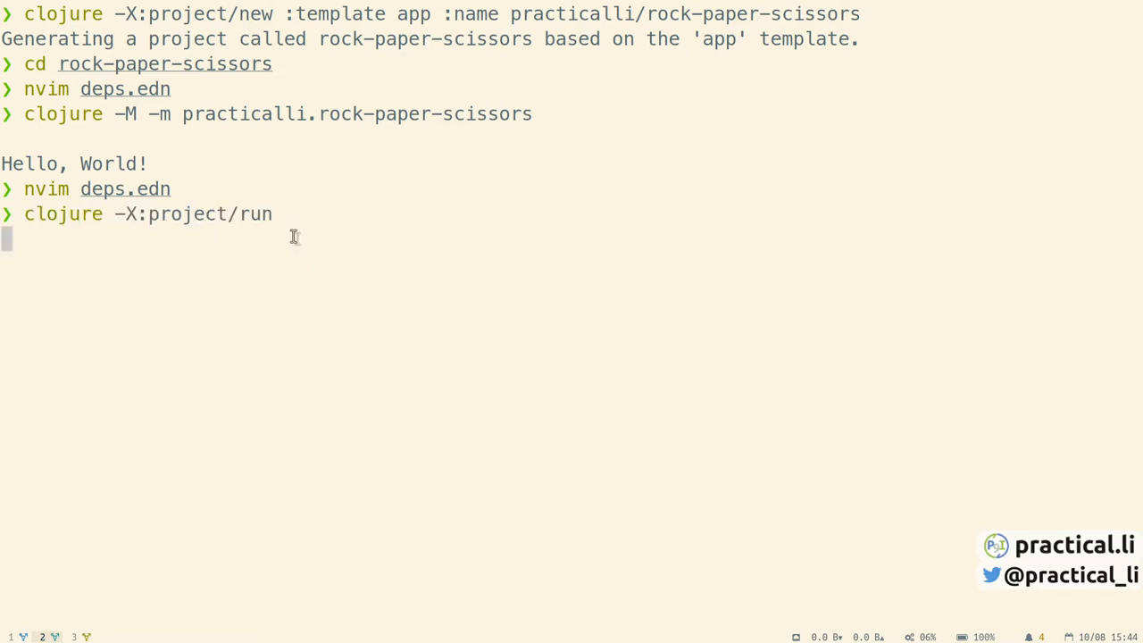
pyautogui.press('Return')
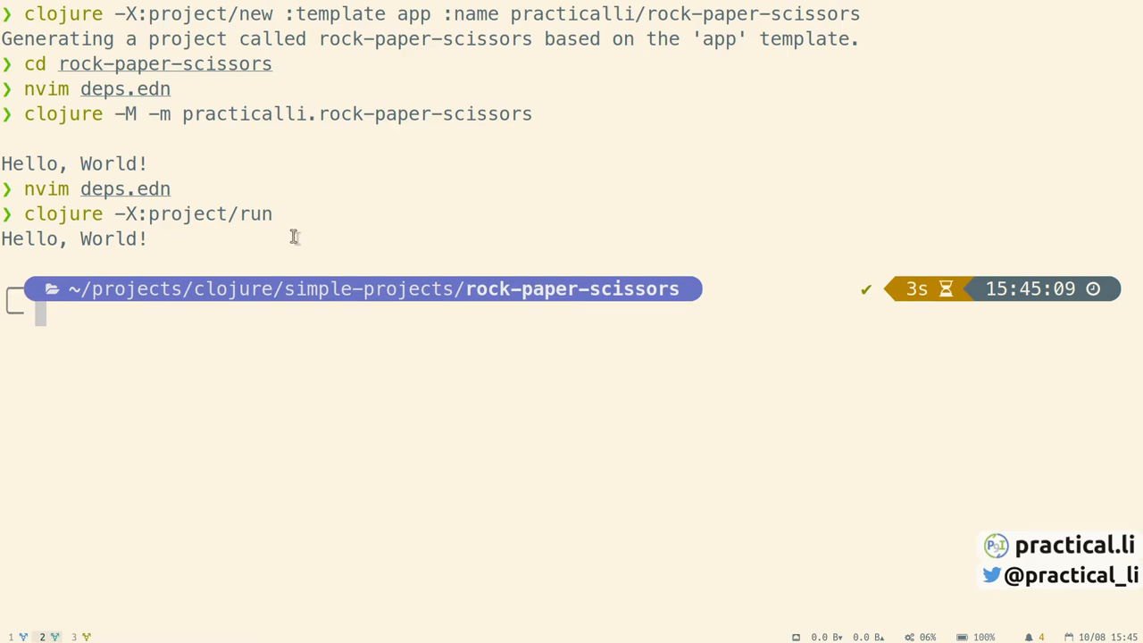
pyautogui.moveTo(258, 358)
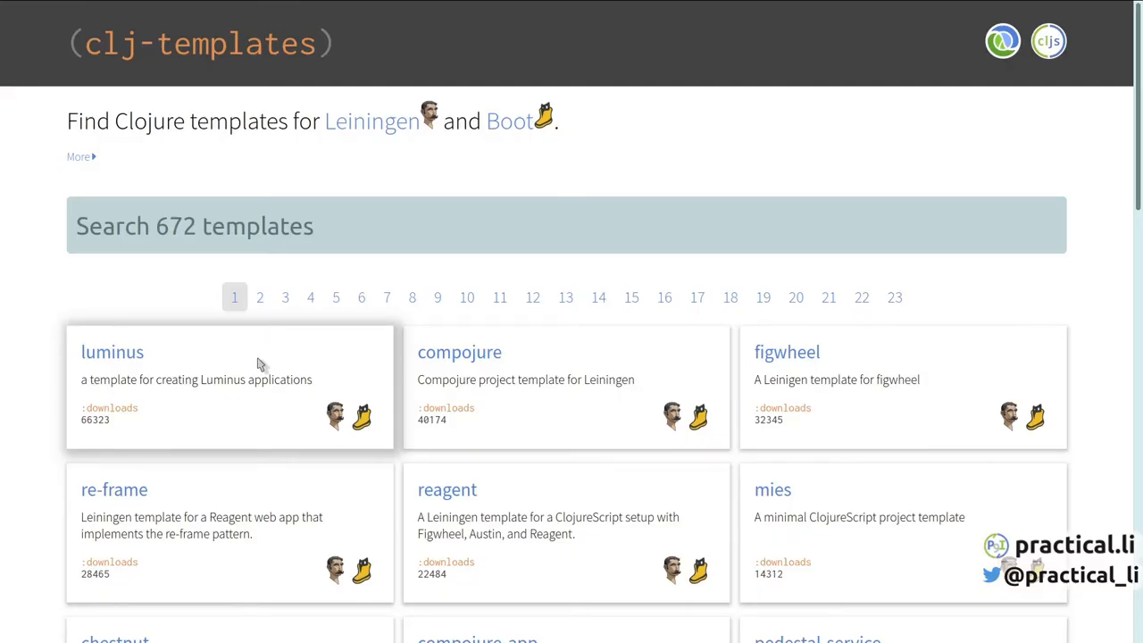
pyautogui.moveTo(287, 368)
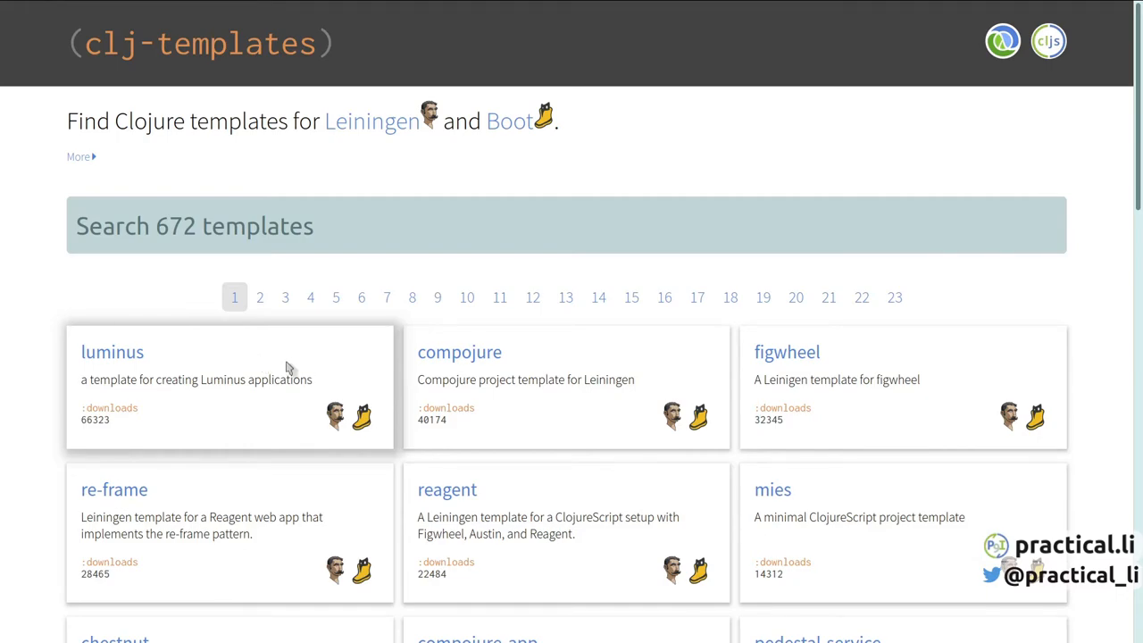
pyautogui.moveTo(111, 352)
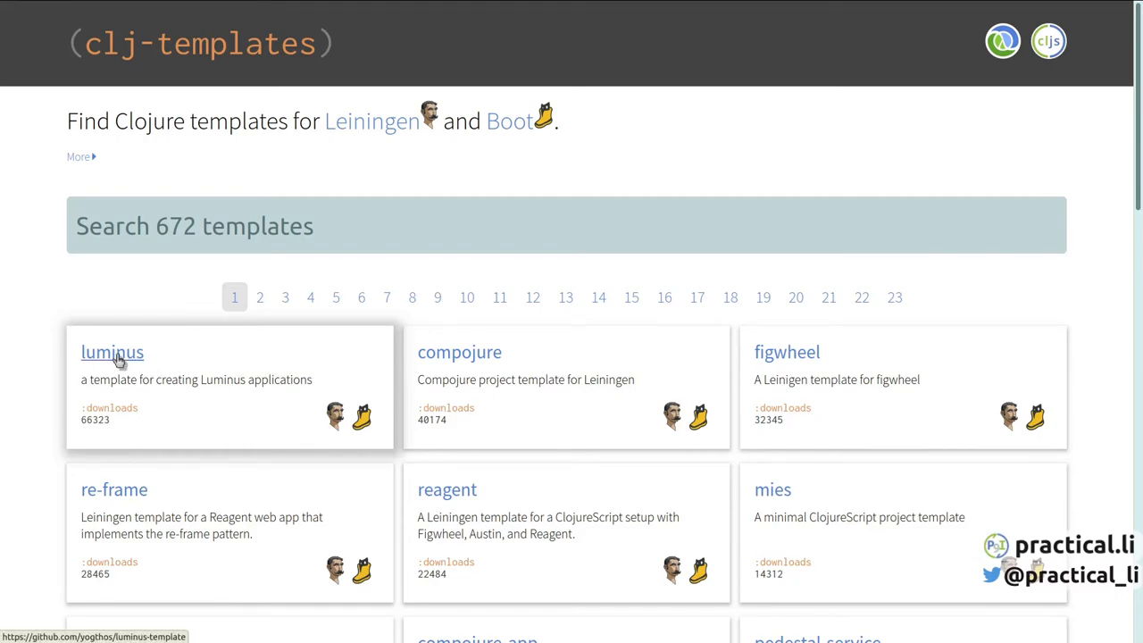
# - Open the luminus template docs and scroll through its +reagent, +re-frame, +shadow-cljs profile hints
pyautogui.click(112, 352)
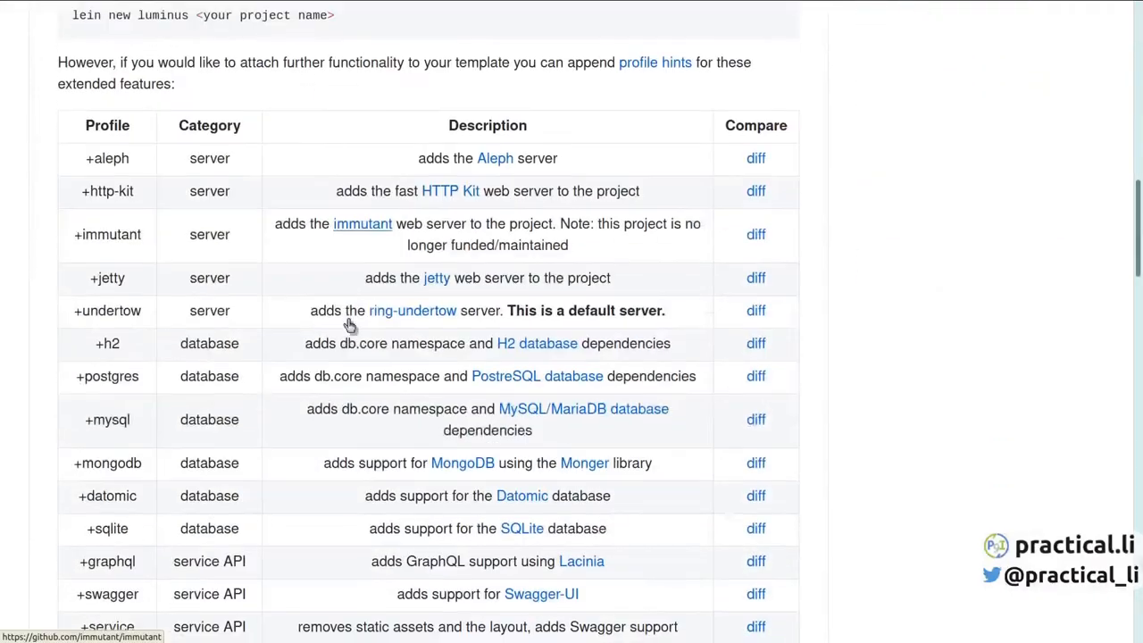
pyautogui.scroll(-3)
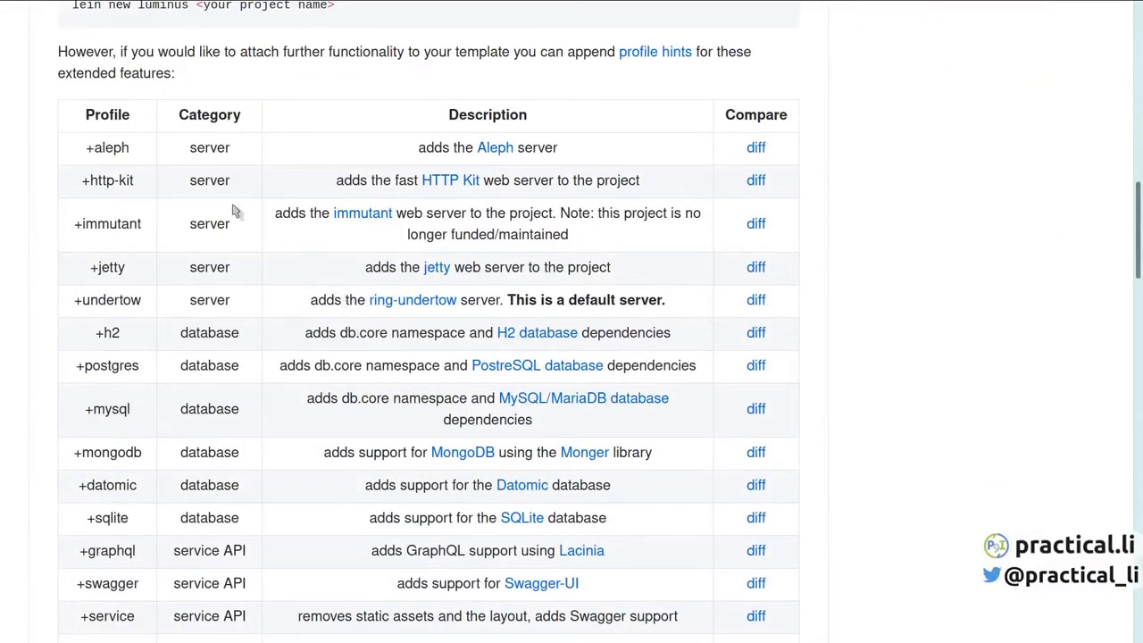
pyautogui.scroll(-3)
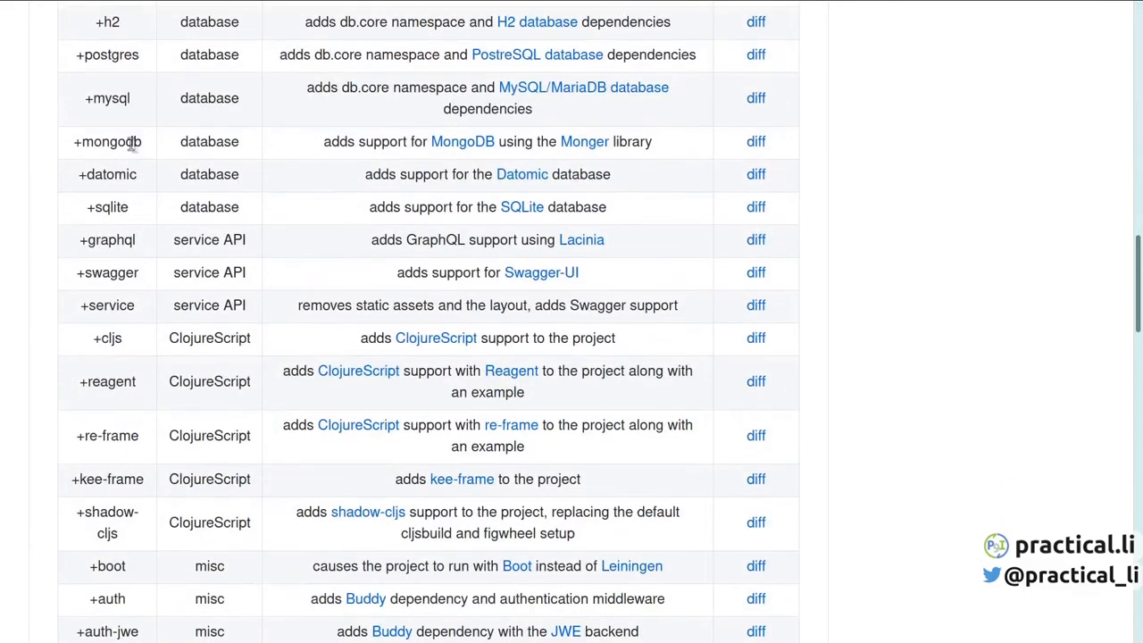
pyautogui.scroll(-3)
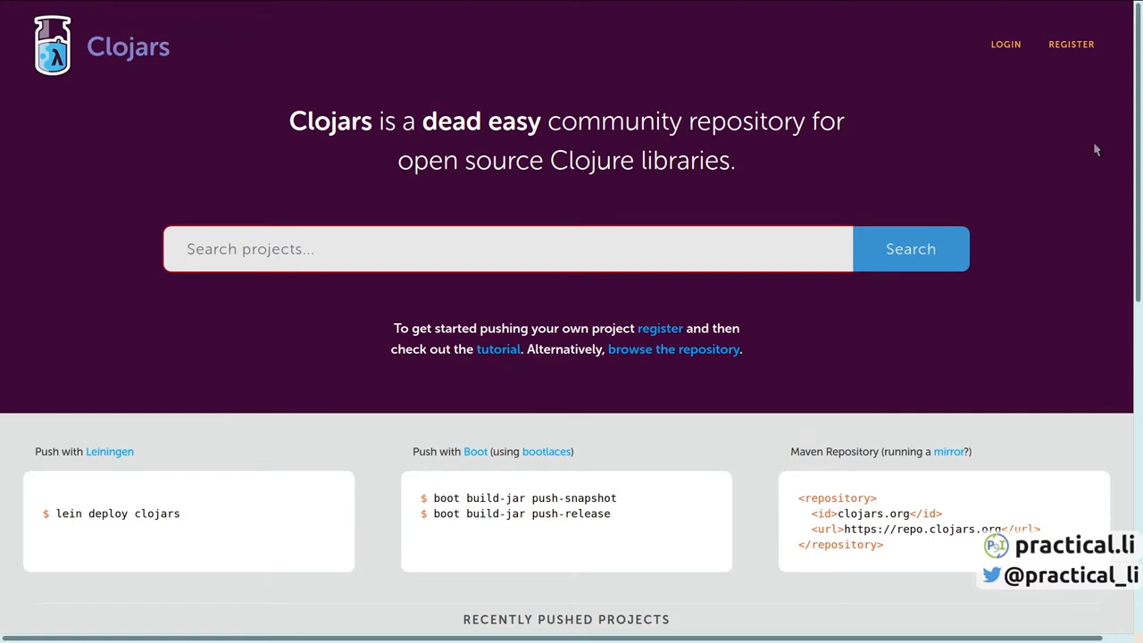
# - Search Clojars for 'templates' and open the figwheel-main-template result
pyautogui.write('templates')
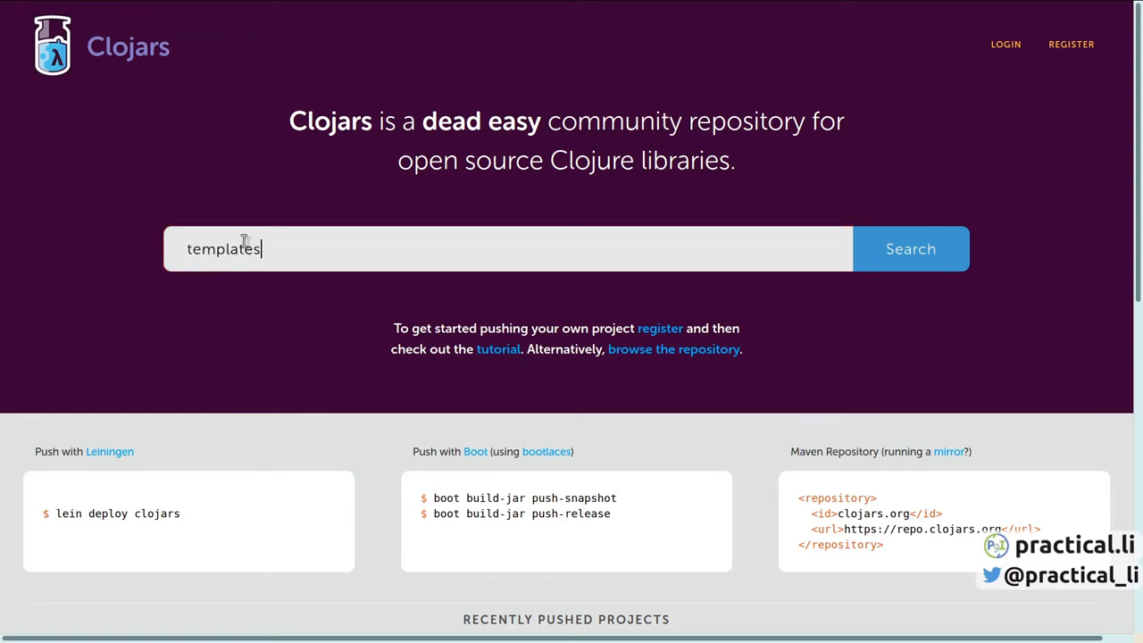
pyautogui.click(910, 248)
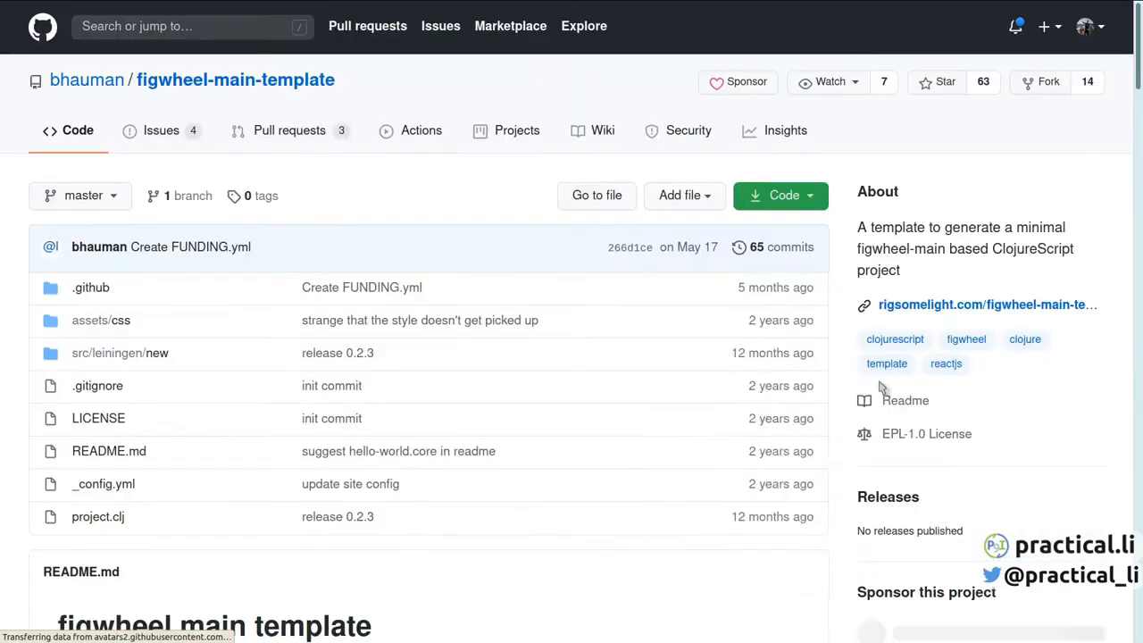
pyautogui.scroll(-3)
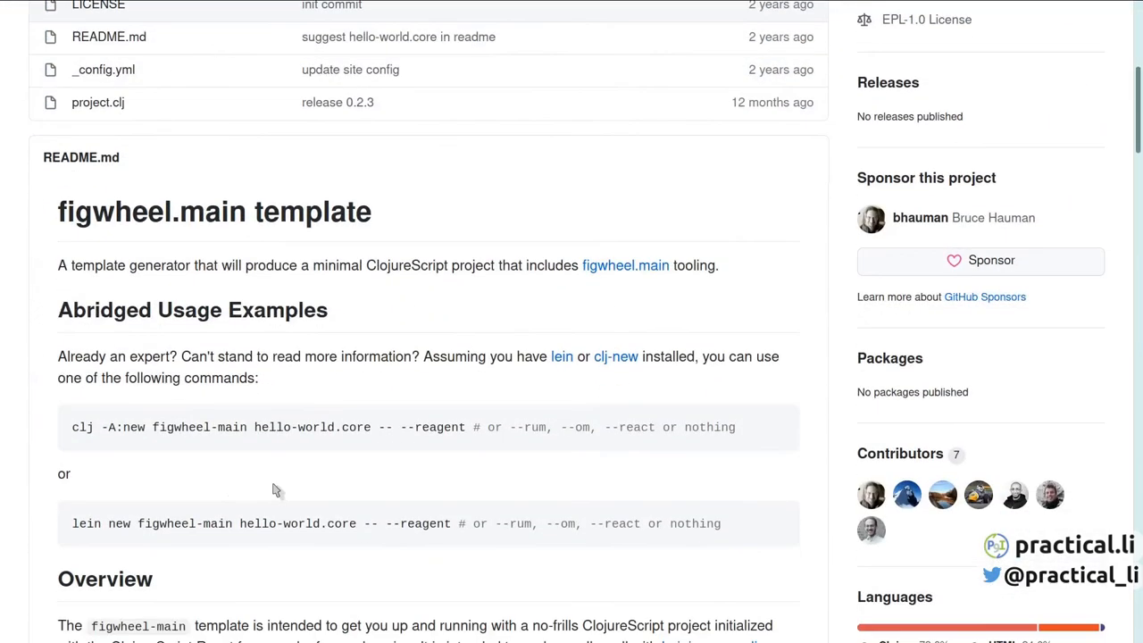
pyautogui.doubleClick(81, 427)
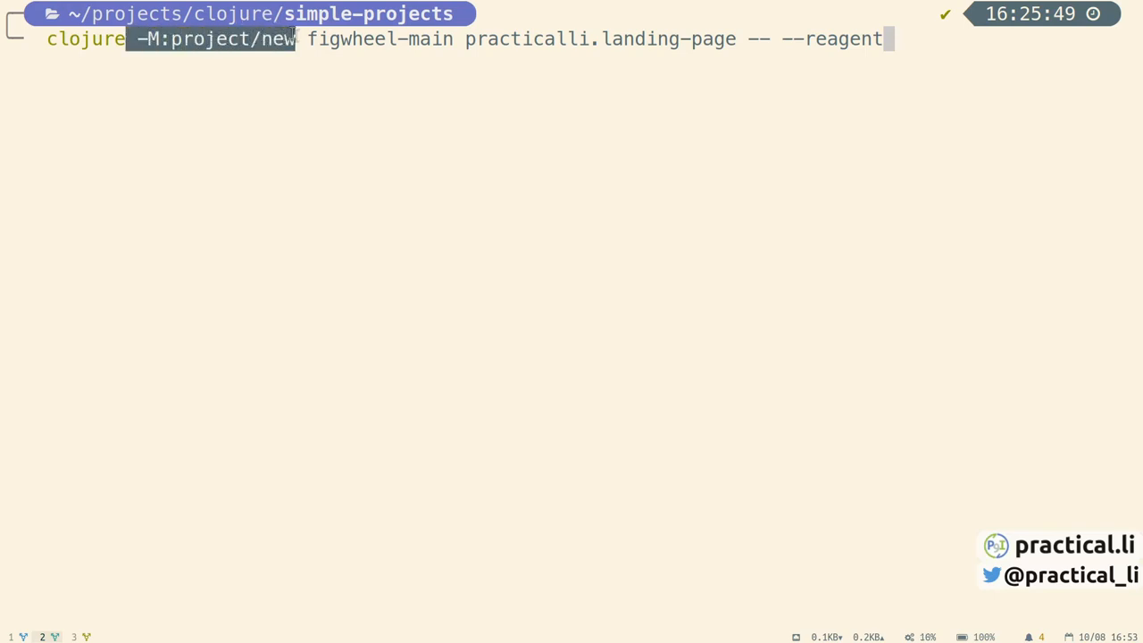
pyautogui.moveTo(313, 72)
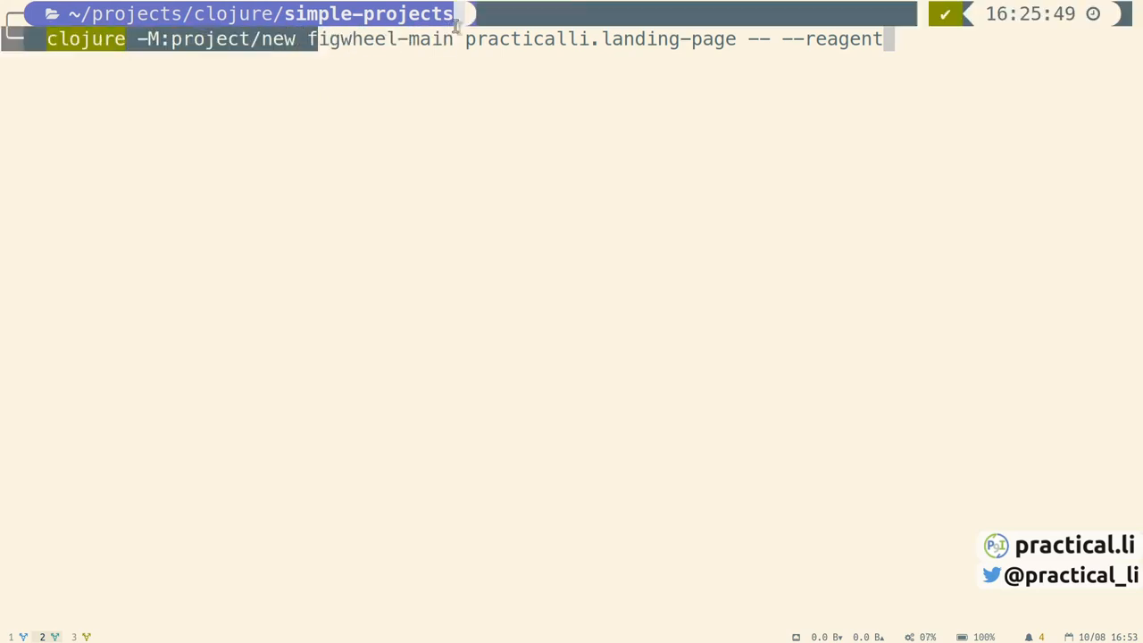
# - Highlight the practicalli.landing-page name in the figwheel-main reagent command
pyautogui.doubleClick(600, 38)
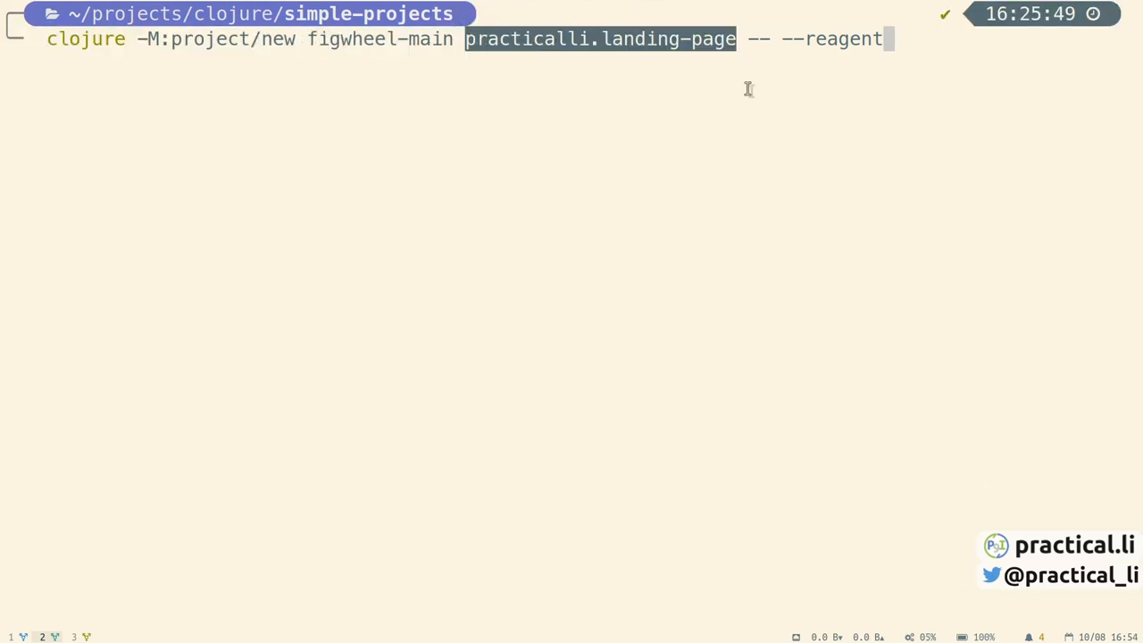
pyautogui.moveTo(750, 168)
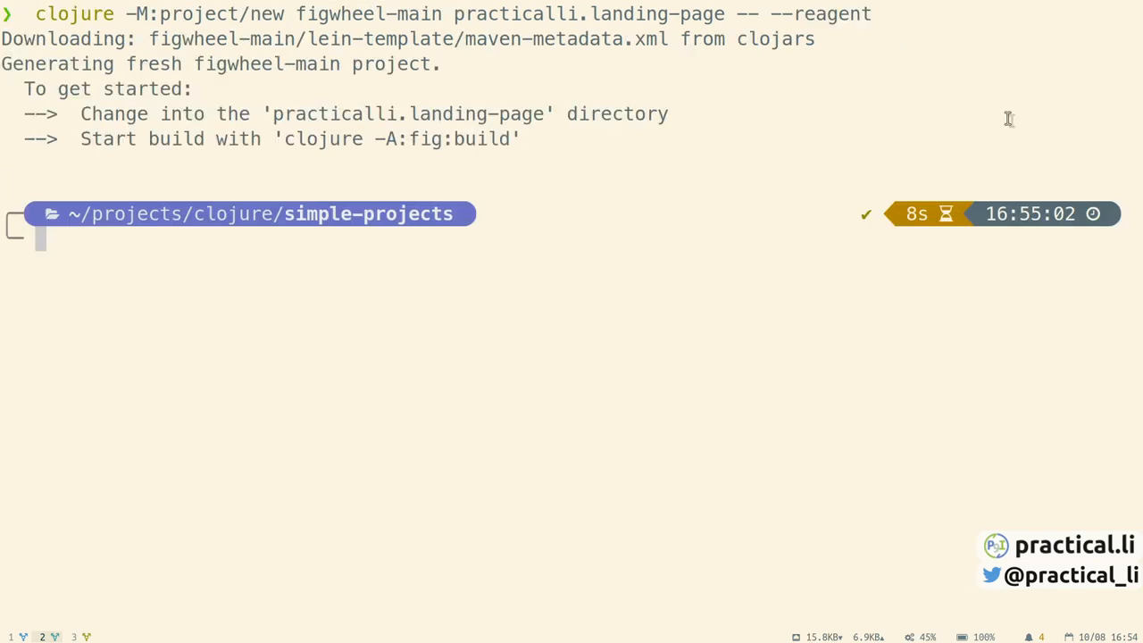
# - Enter the project directory, open deps.edn, and visually mark the reagent 0.10.0 dependency line
pyautogui.write('cd .')
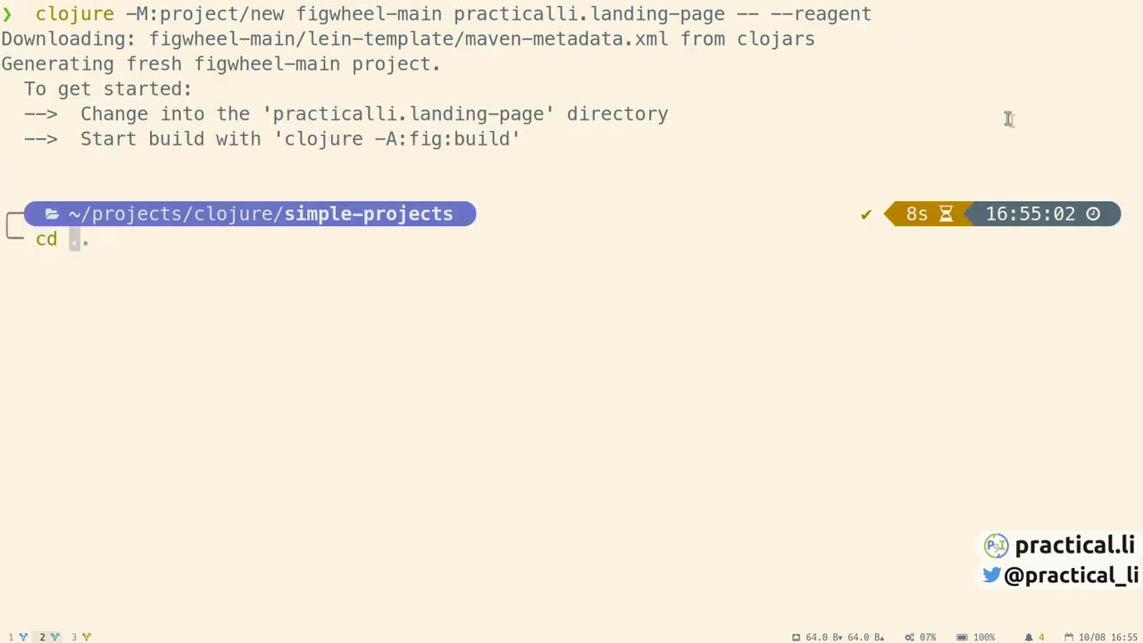
pyautogui.write('playground')
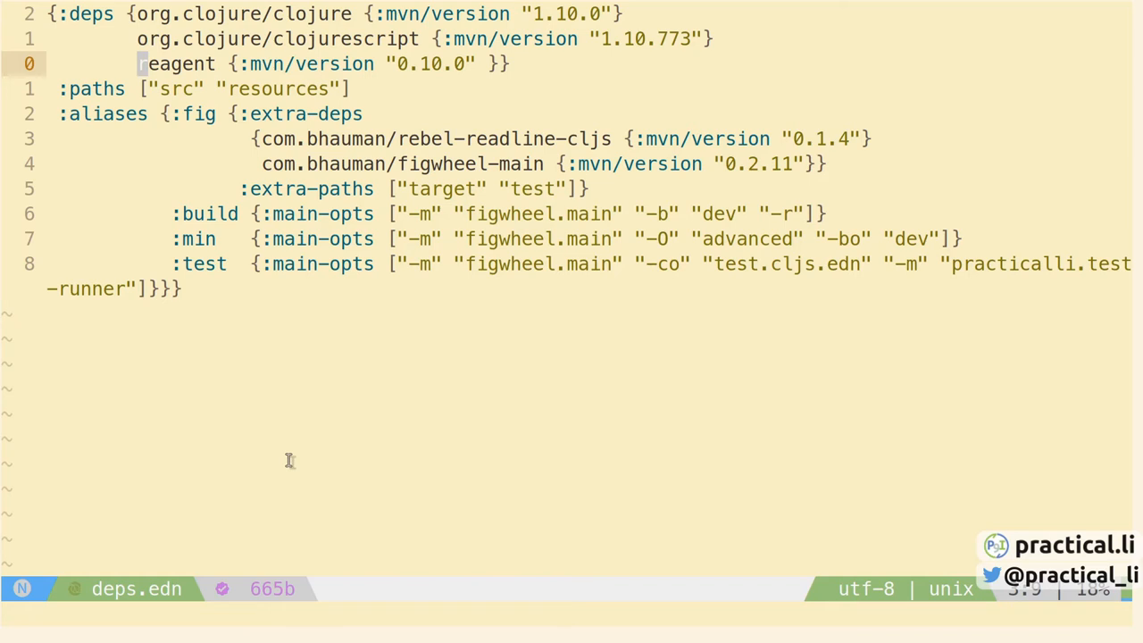
pyautogui.press('v')
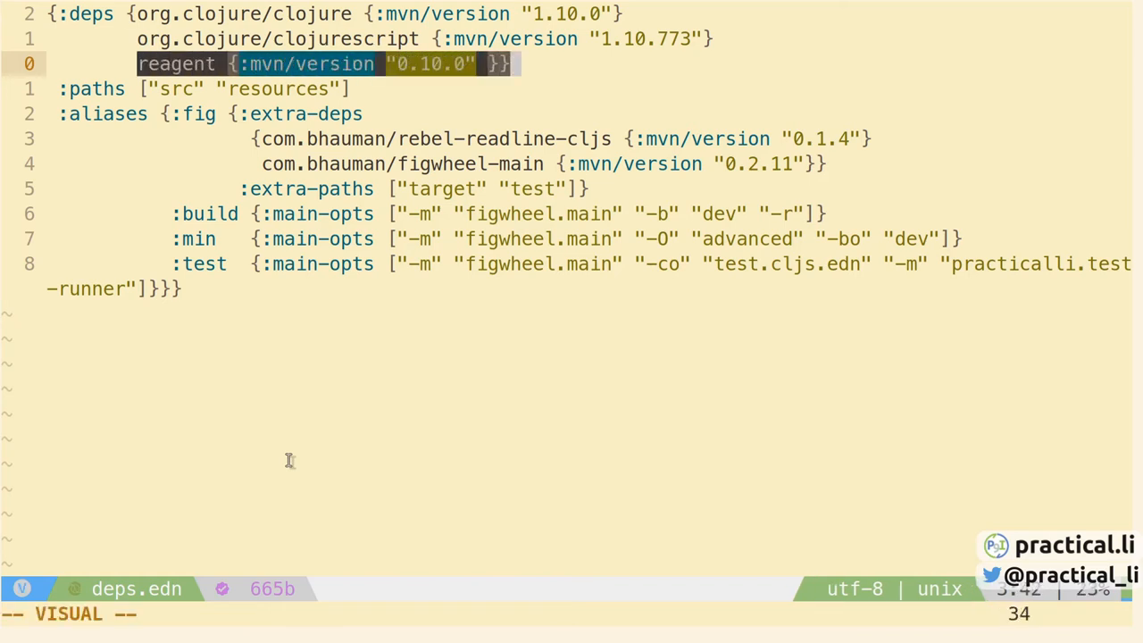
pyautogui.press('Escape')
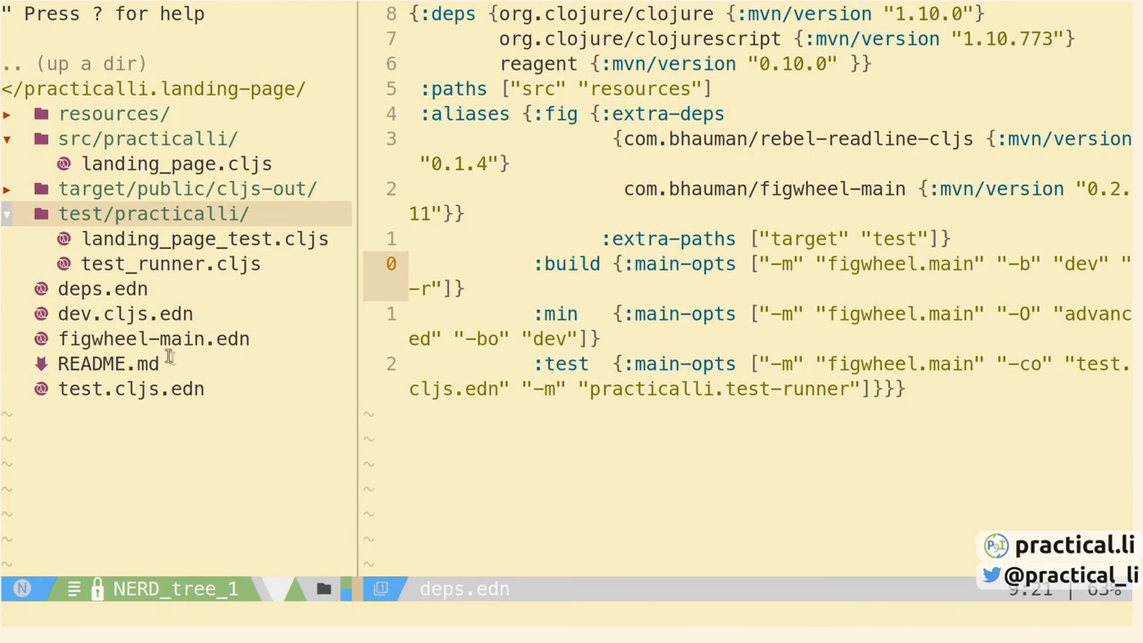
# - Select landing_page.cljs in the NERDTree src folder to view the hello-world component
pyautogui.click(204, 239)
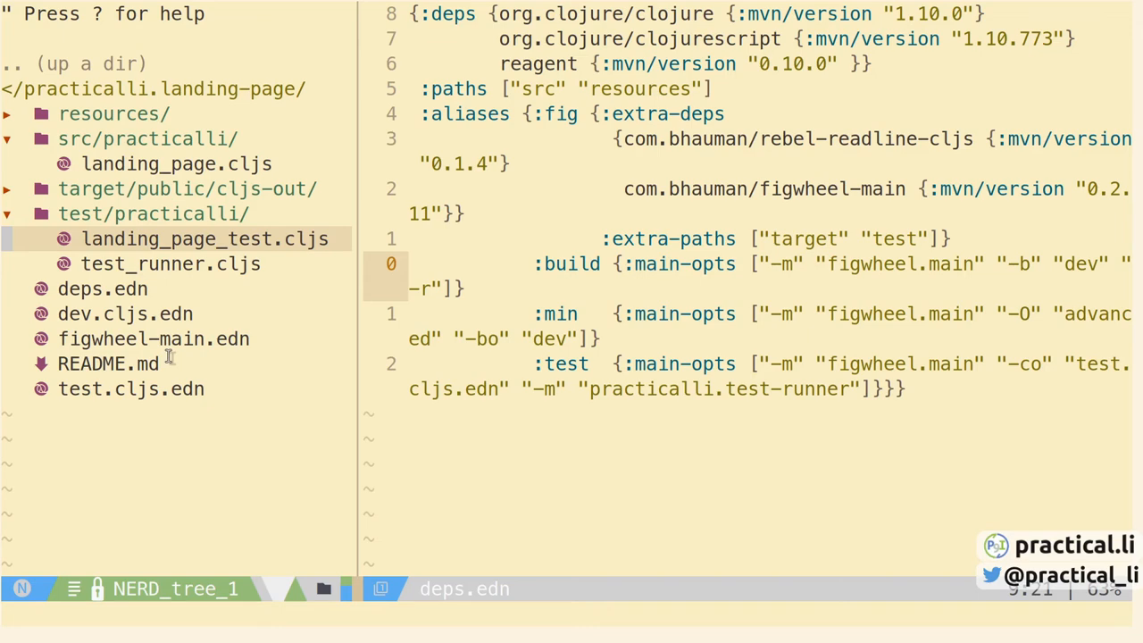
pyautogui.click(204, 238)
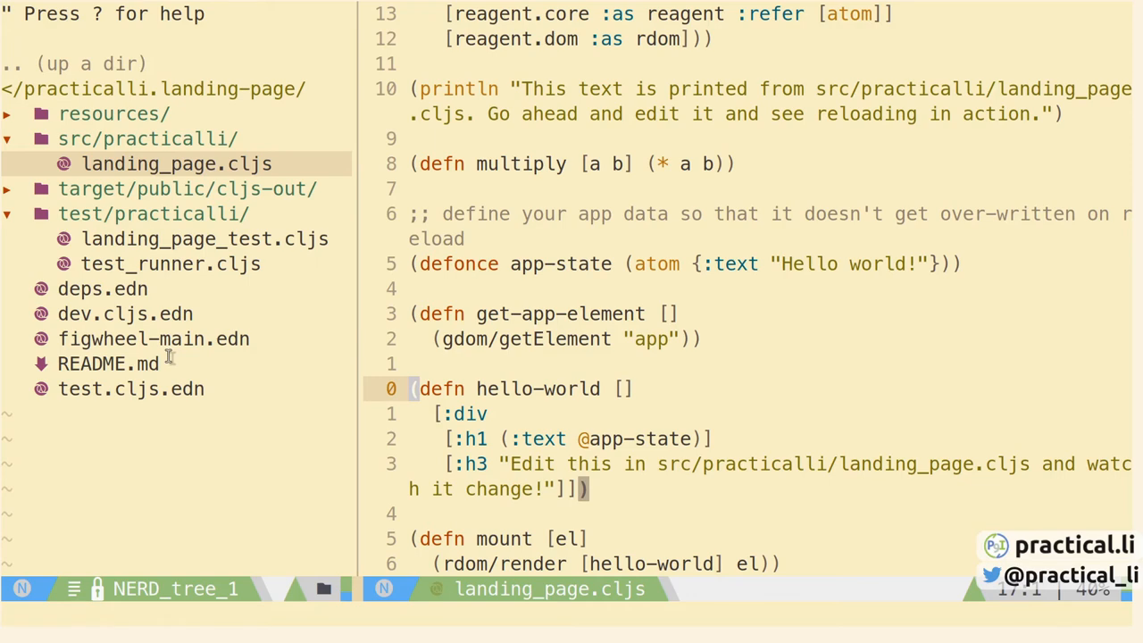
pyautogui.click(154, 338)
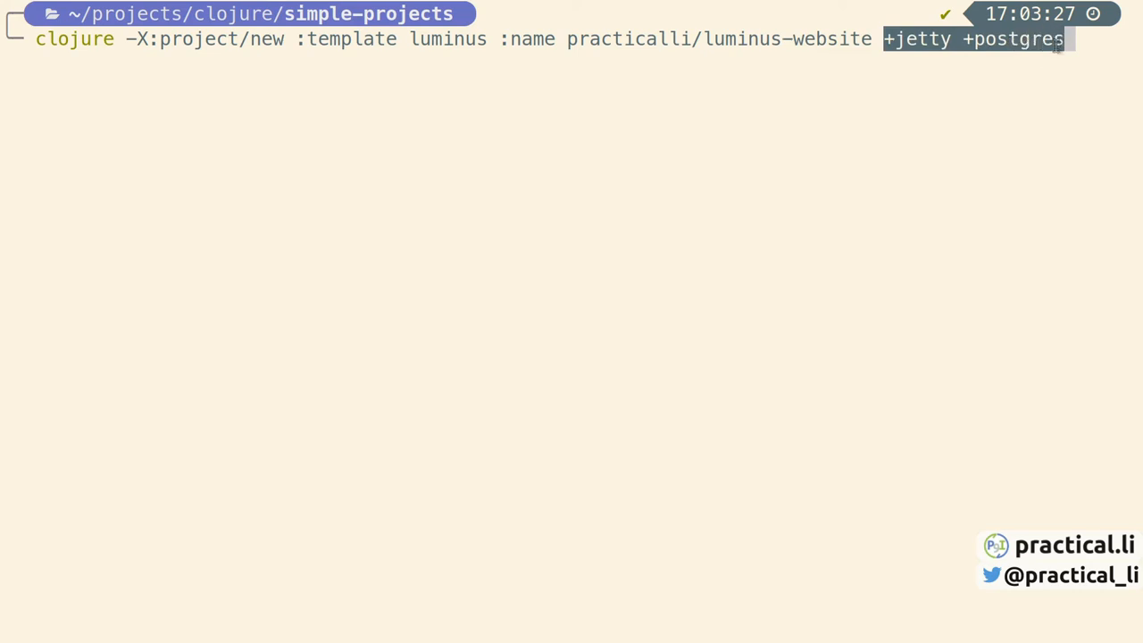
pyautogui.moveTo(1008, 80)
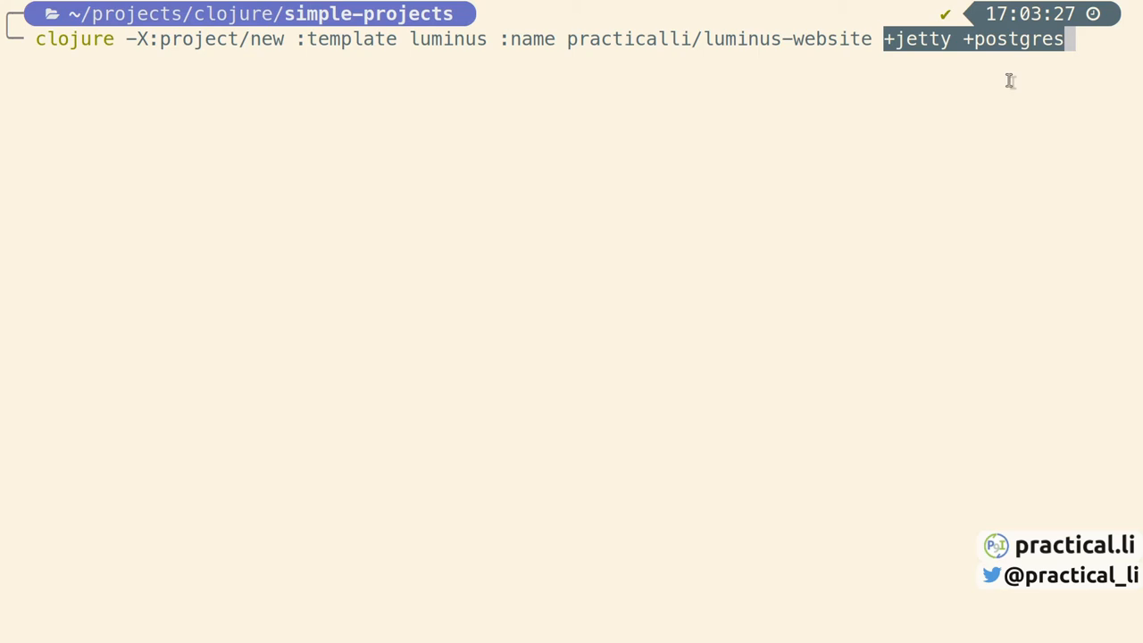
pyautogui.moveTo(939, 51)
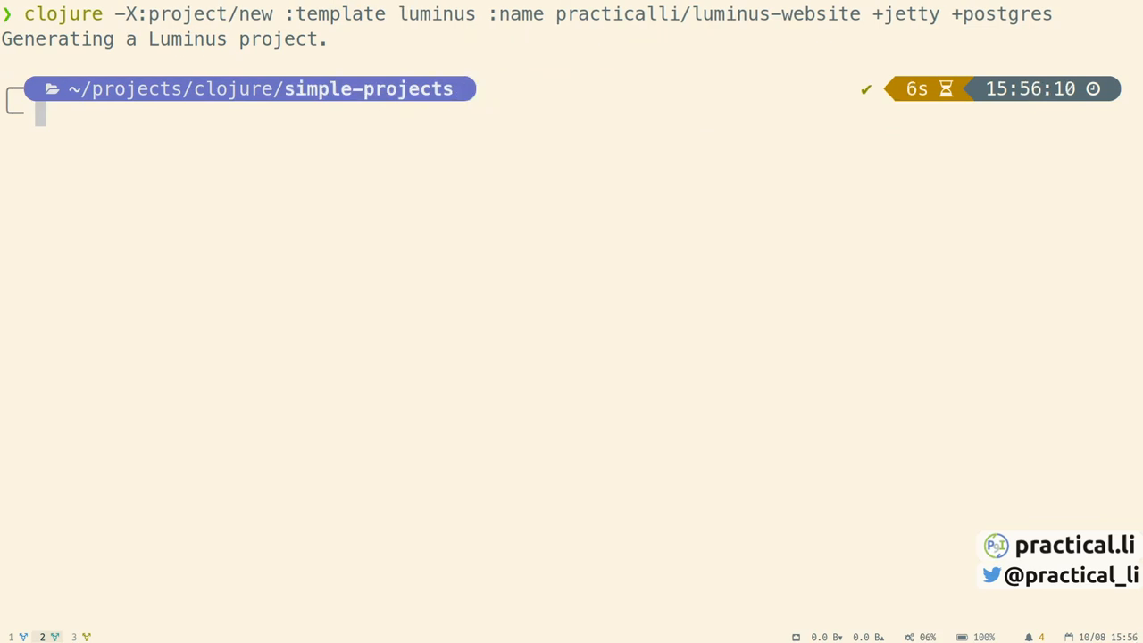
# - Open the generated luminus-website project.clj with nvim
pyautogui.write('nvim project.clj')
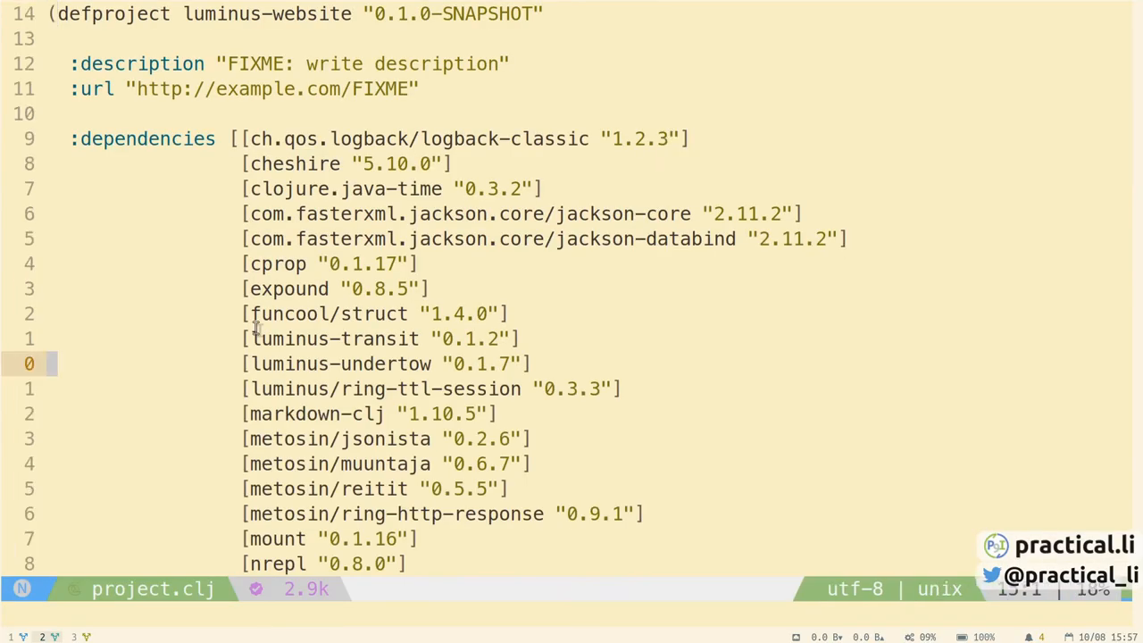
# - Scroll through the luminus-website project.clj dependencies down to the source and test paths
pyautogui.scroll(-3)
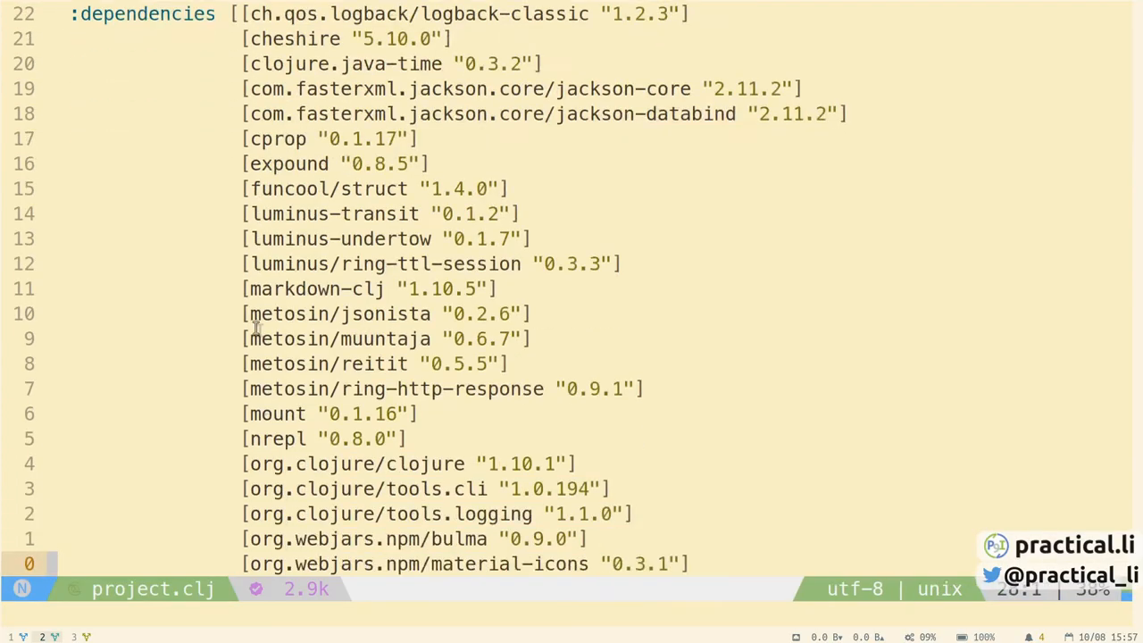
pyautogui.scroll(-3)
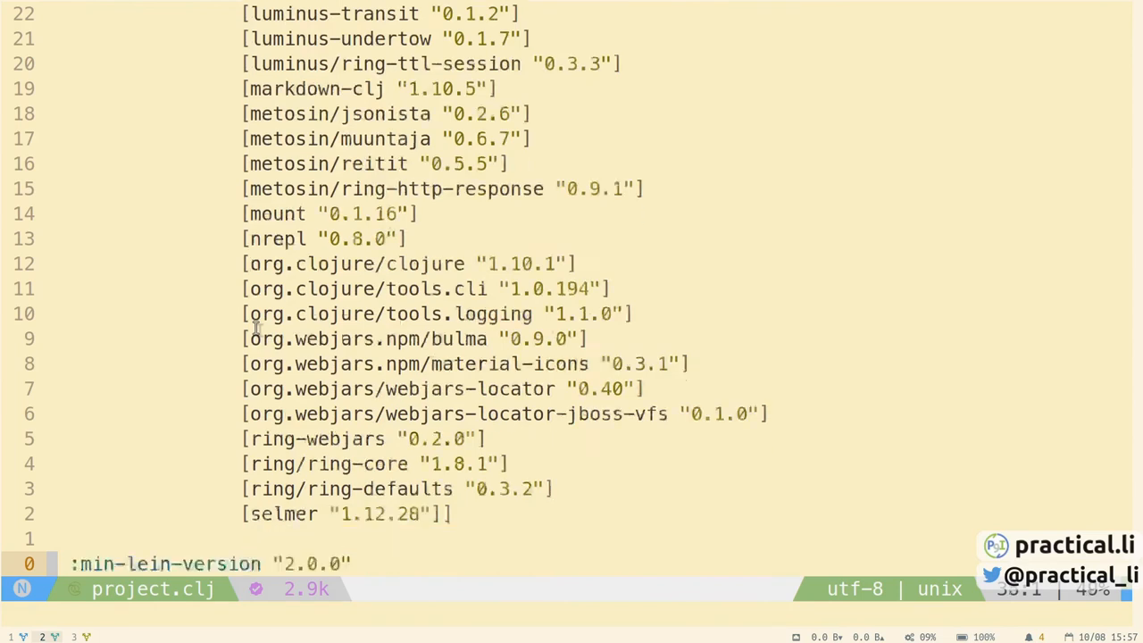
pyautogui.scroll(-3)
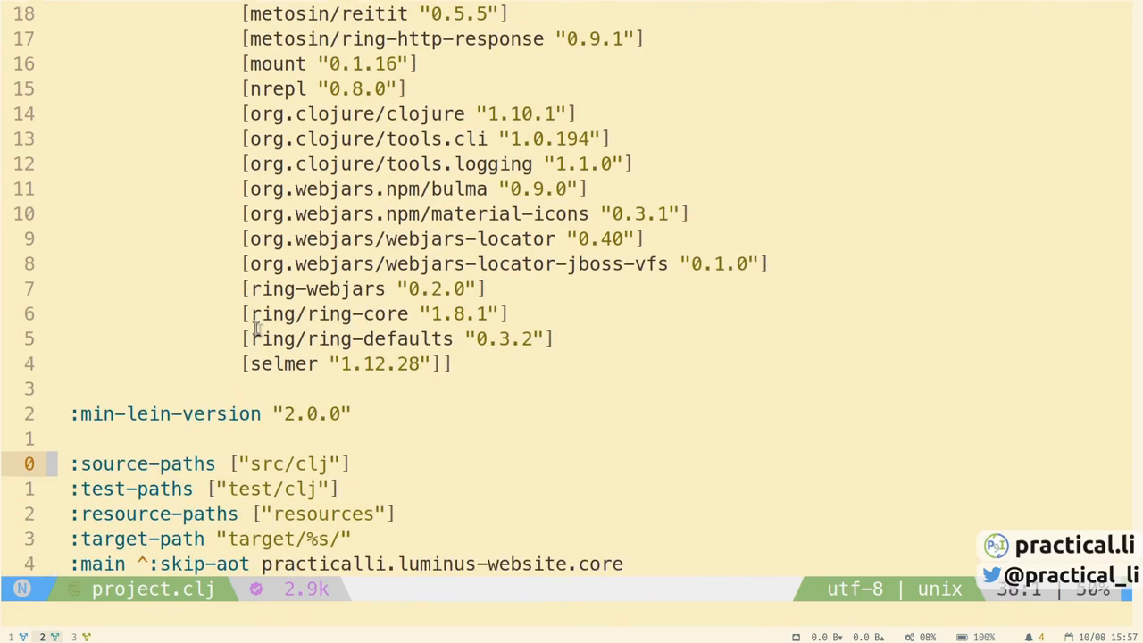
pyautogui.scroll(-3)
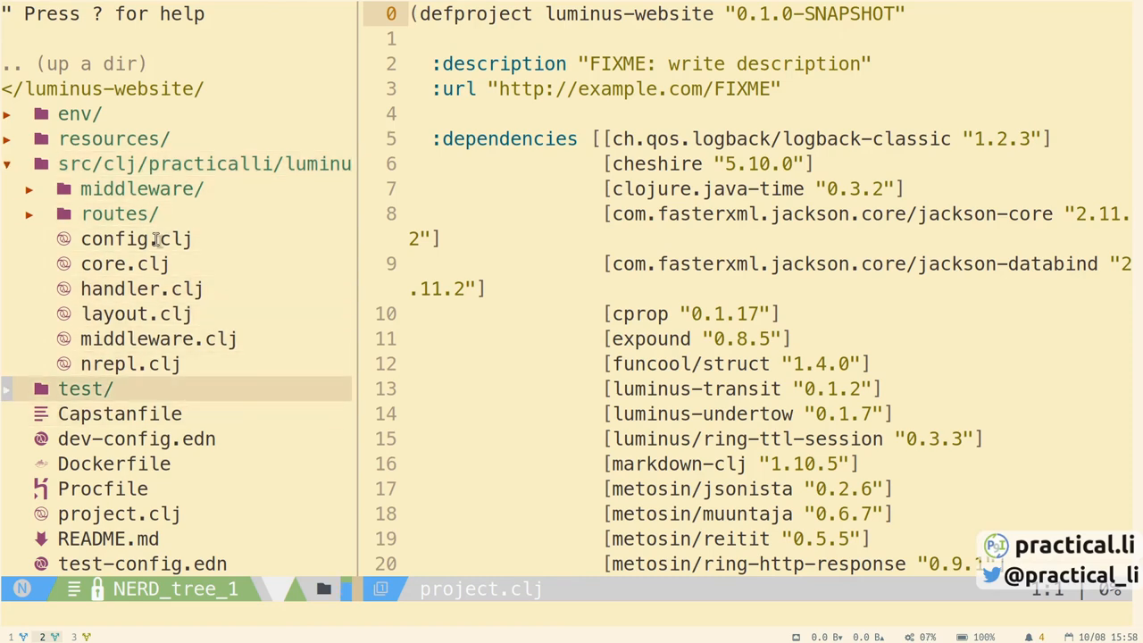
# - Open the Luminus core.clj and read through the http and repl server states to -main
pyautogui.click(85, 388)
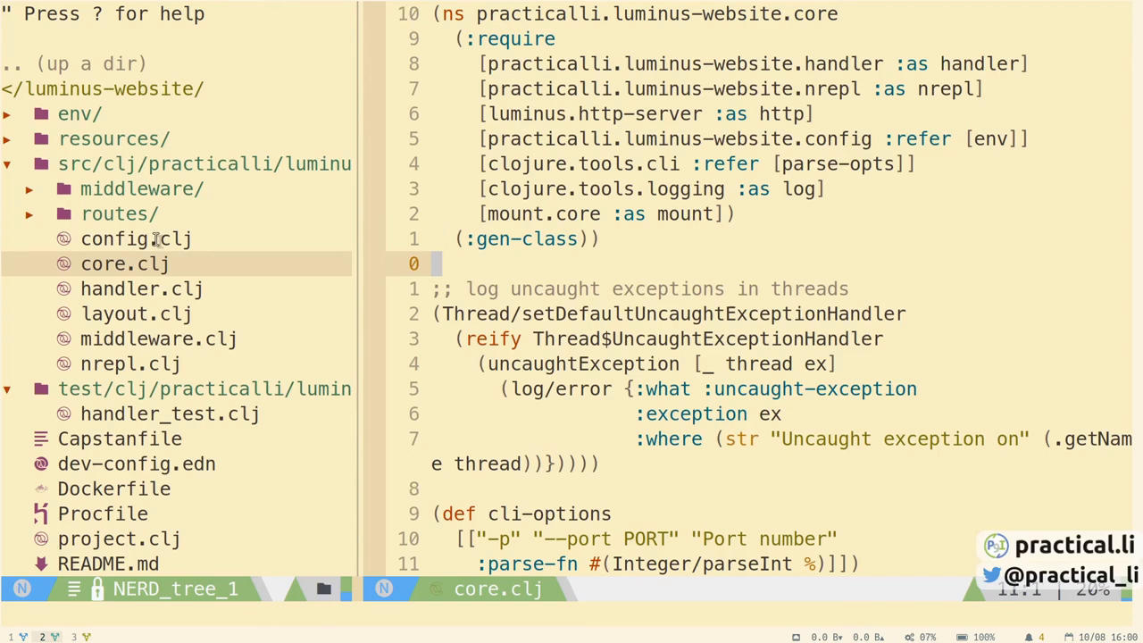
pyautogui.scroll(-3)
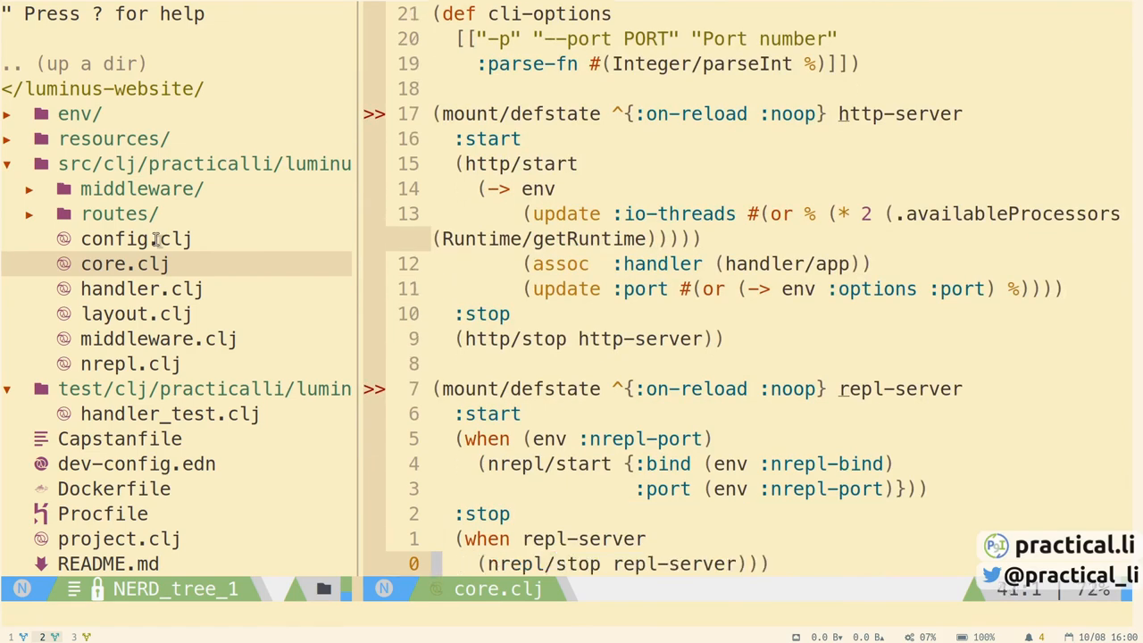
pyautogui.scroll(-3)
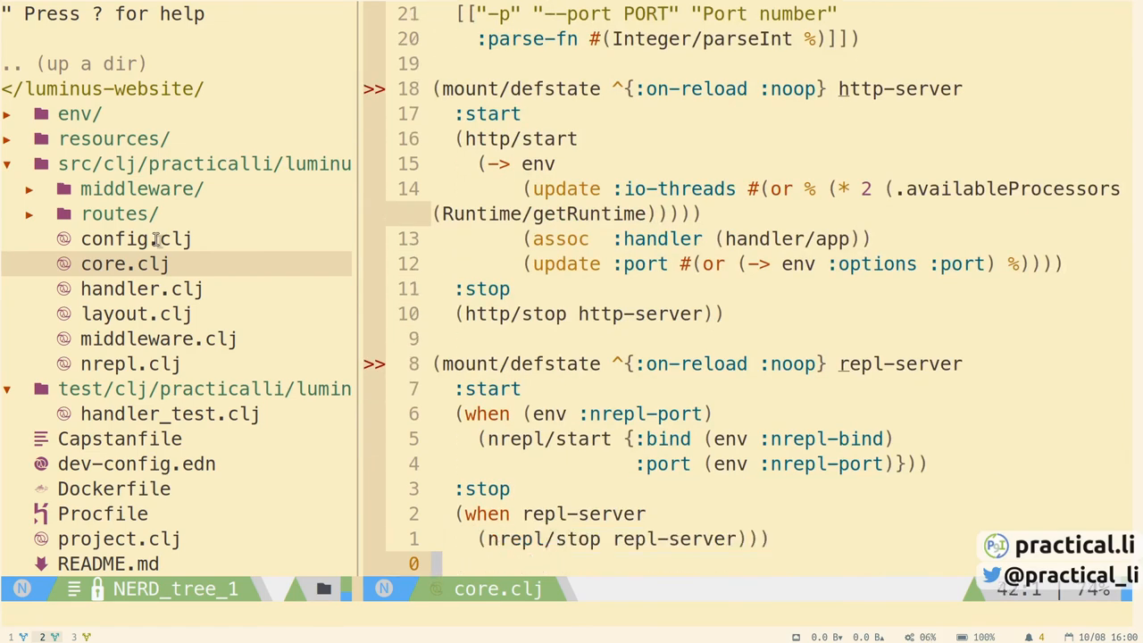
pyautogui.scroll(-3)
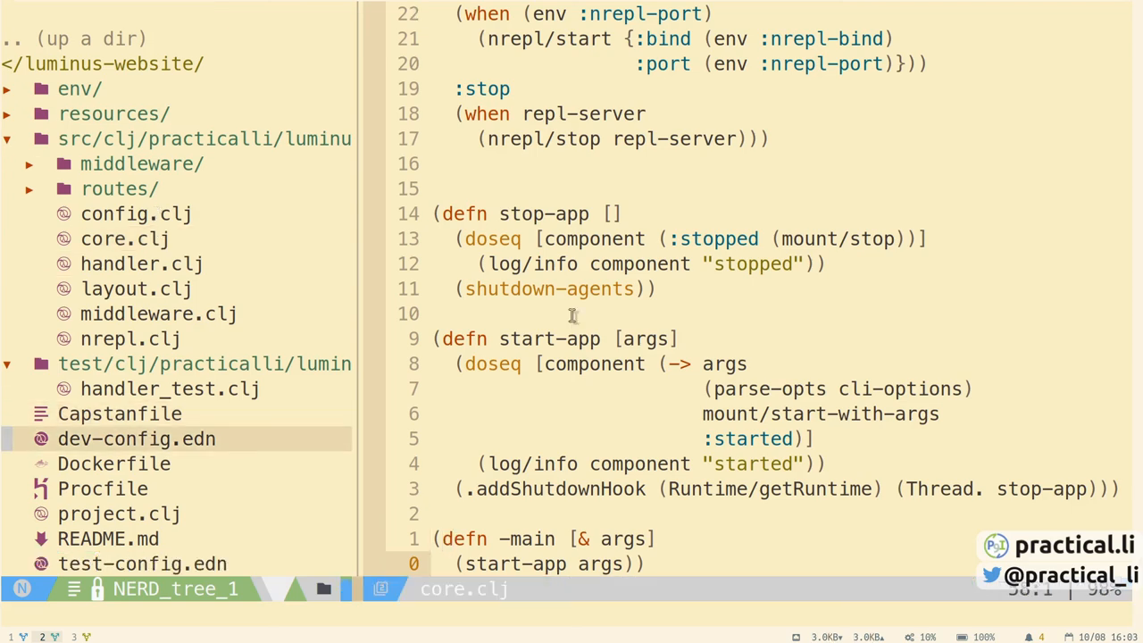
# - View the Capstanfile and expand the resources folder to show docs, html and public
pyautogui.click(113, 463)
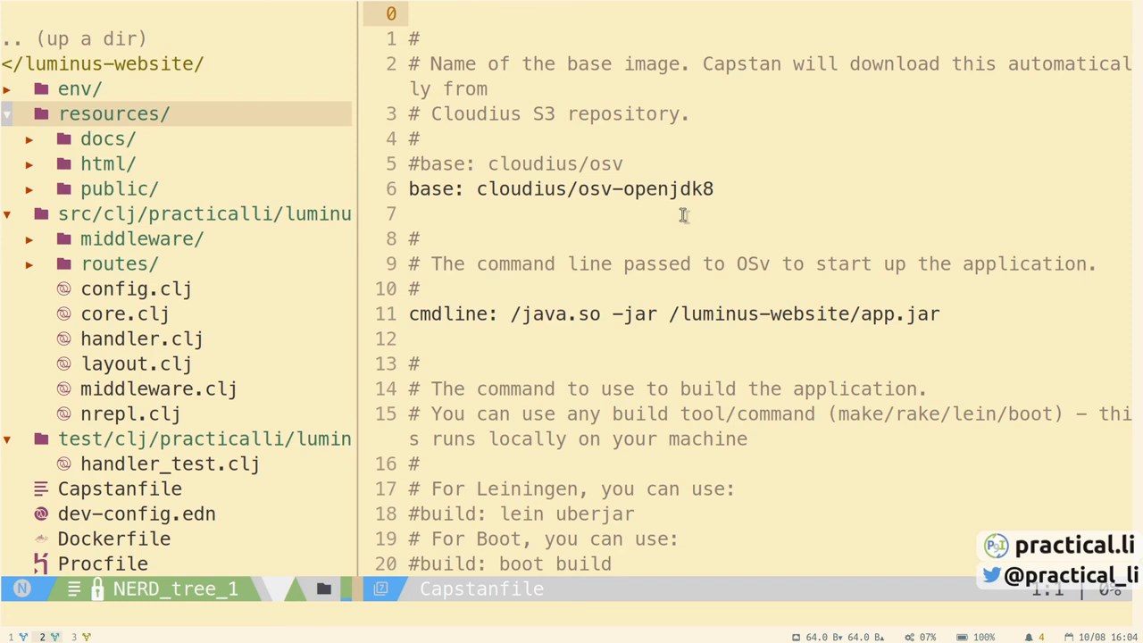
pyautogui.click(119, 189)
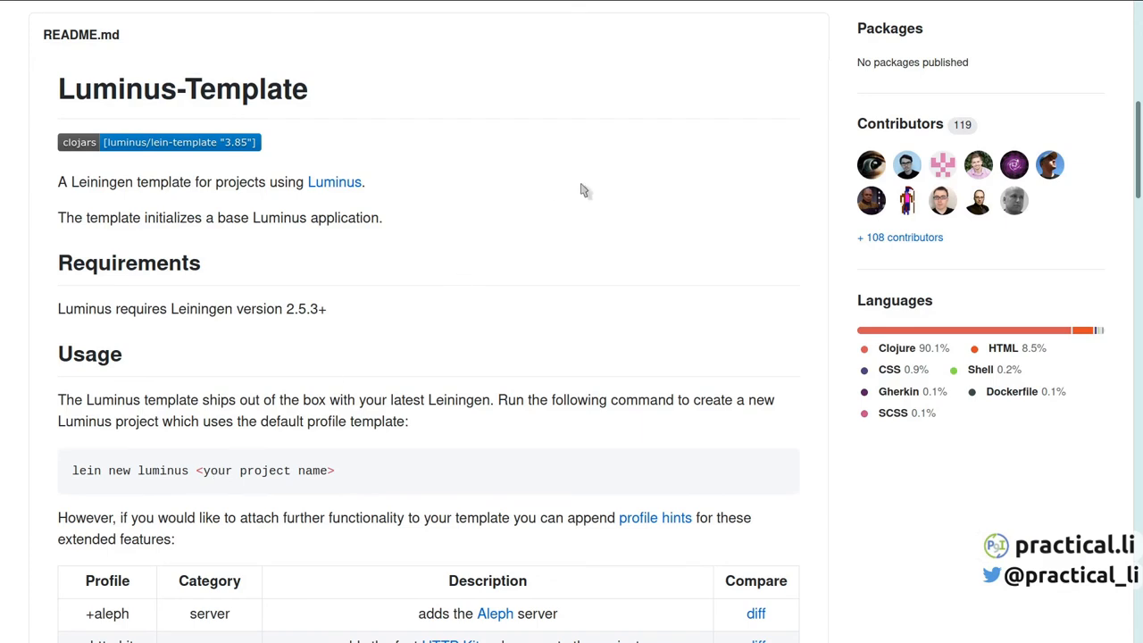
pyautogui.moveTo(587, 184)
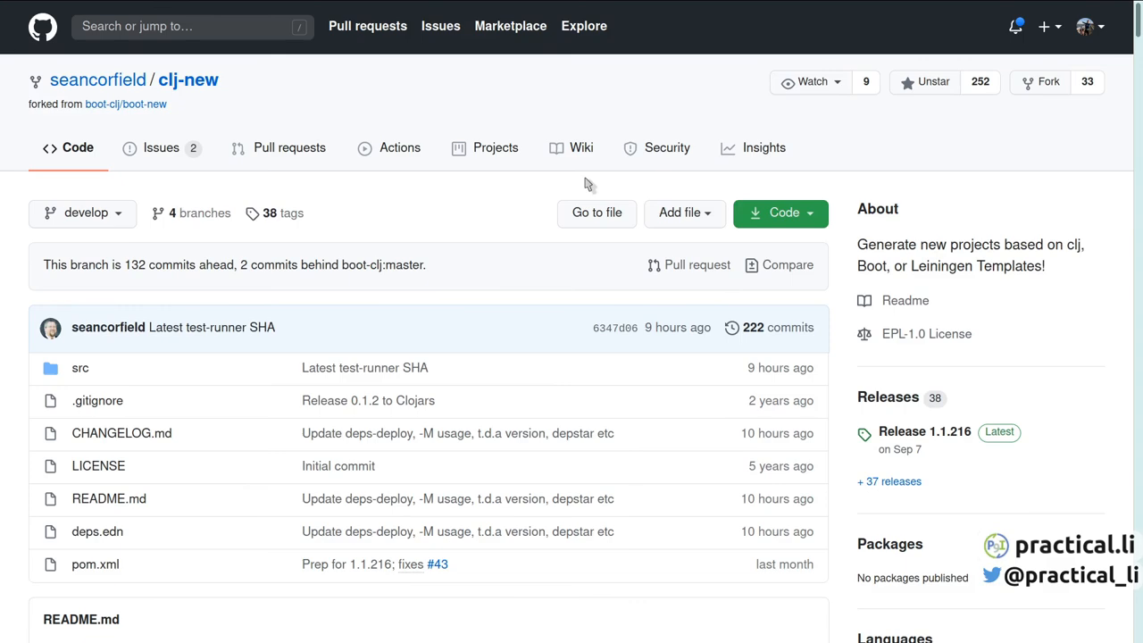
# - Scroll the clj-new README to The template Template and generated pom.xml sections
pyautogui.scroll(-3)
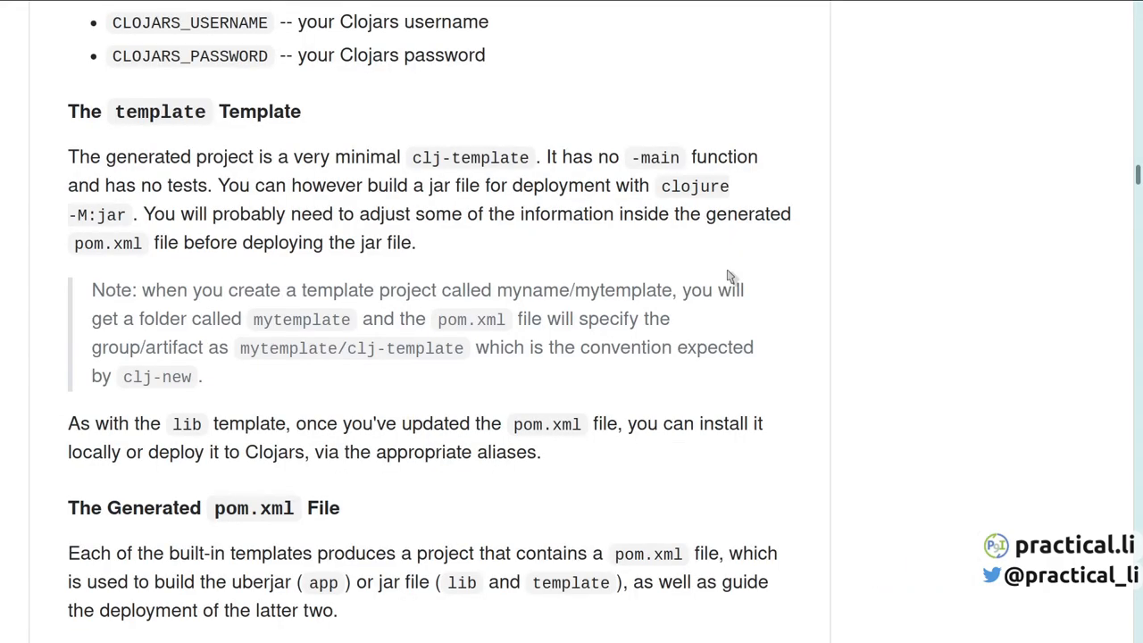